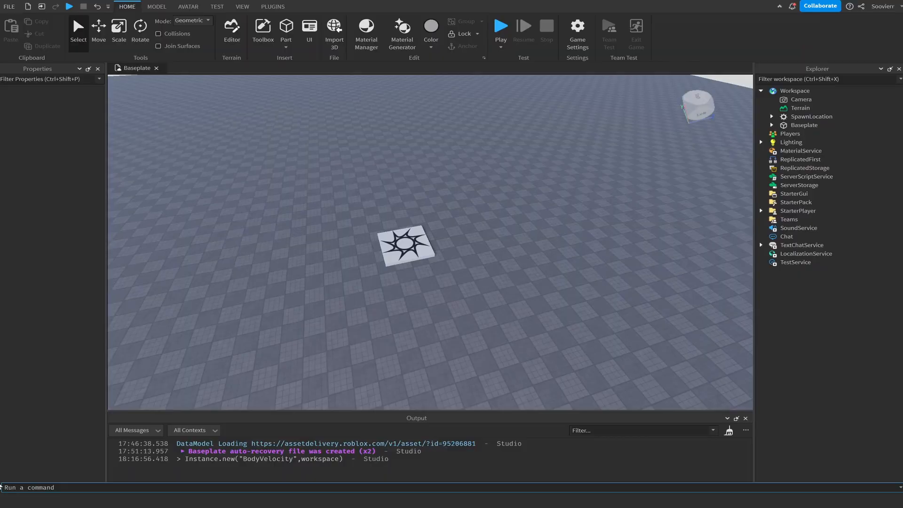
- Run Instance.new("BodyVelocity", workspace) and set the new BodyVelocity's Velocity to 0, 0, 0
text(Instance.new()
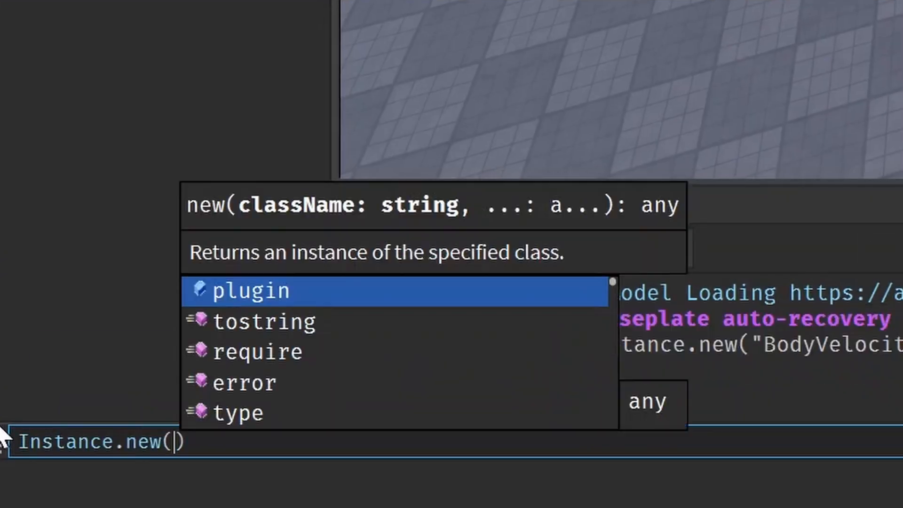
text("Body")
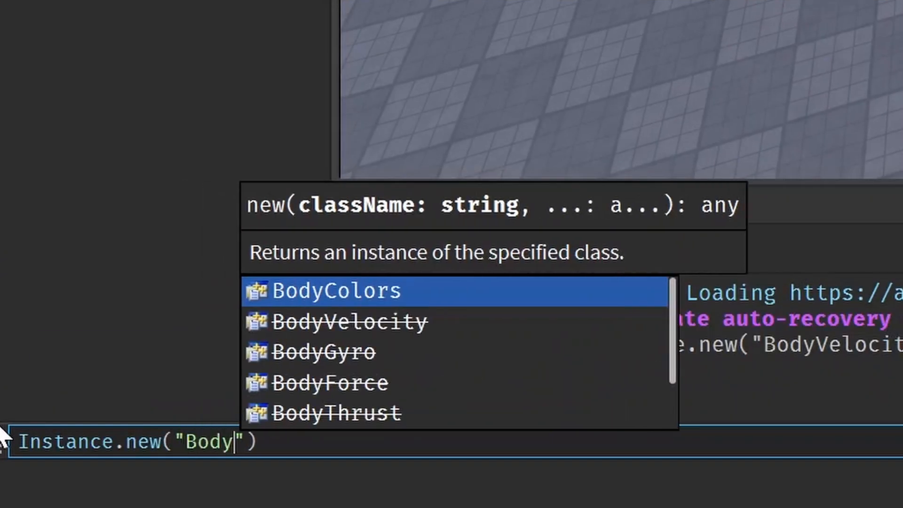
key(Down)
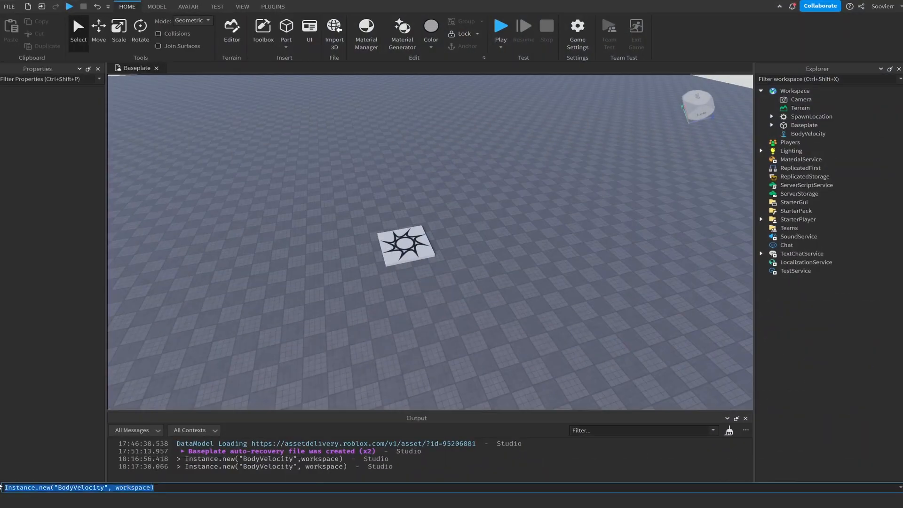
click(807, 133)
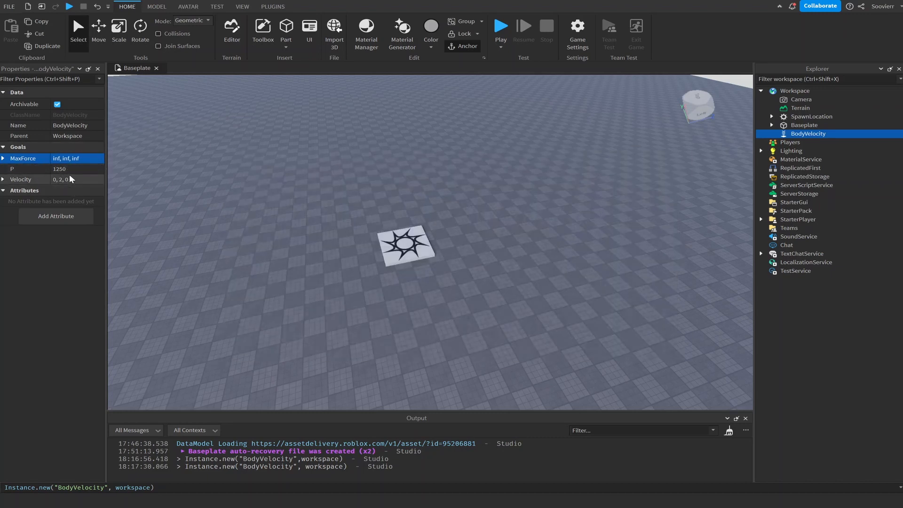
click(60, 179)
text(0)
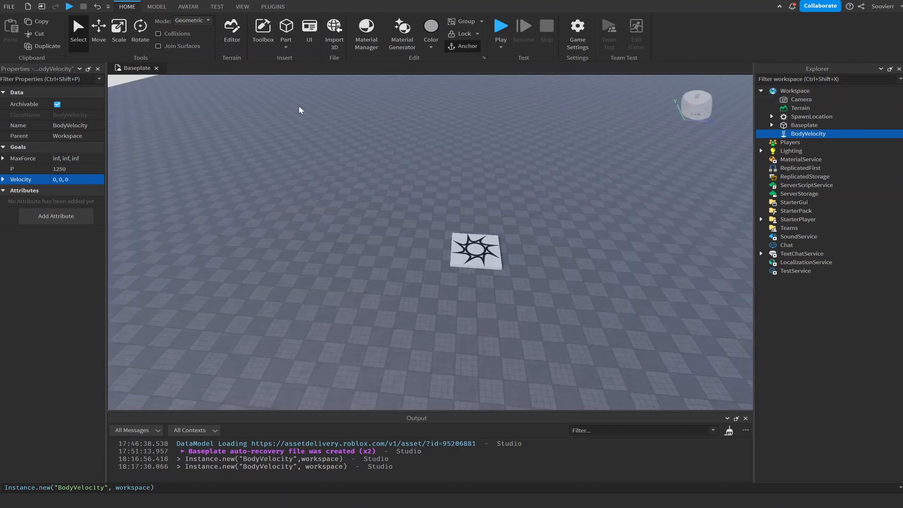
- Insert a Really red 4,4,4 ball part named Redball and parent BodyVelocity to it
click(286, 29)
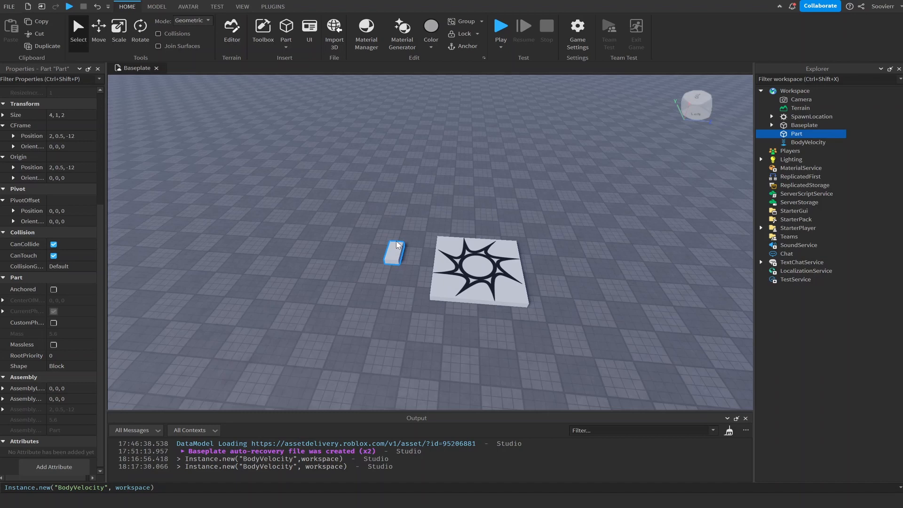
drag(394, 251, 289, 256)
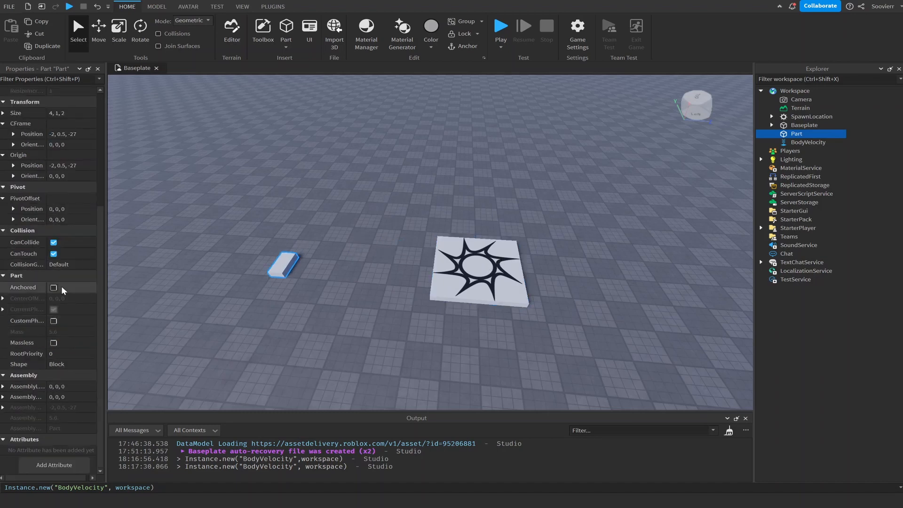
click(430, 32)
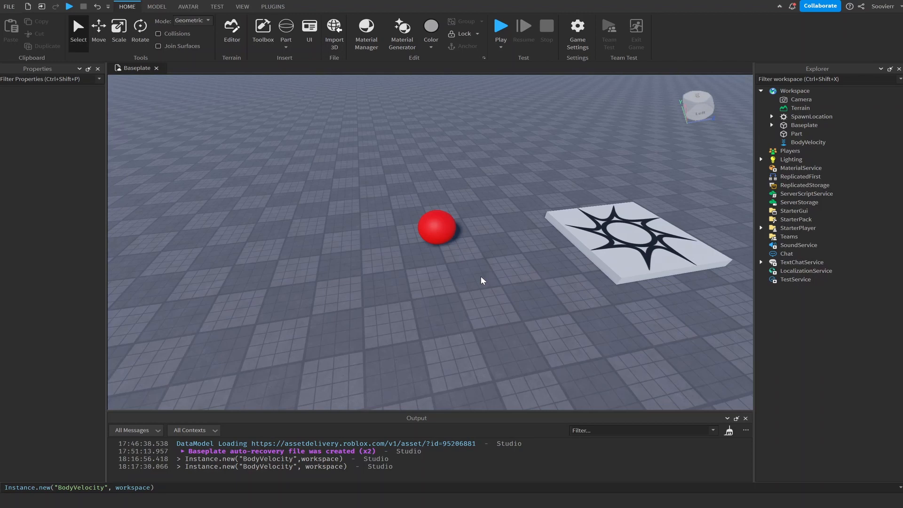
click(797, 134)
text(Vi)
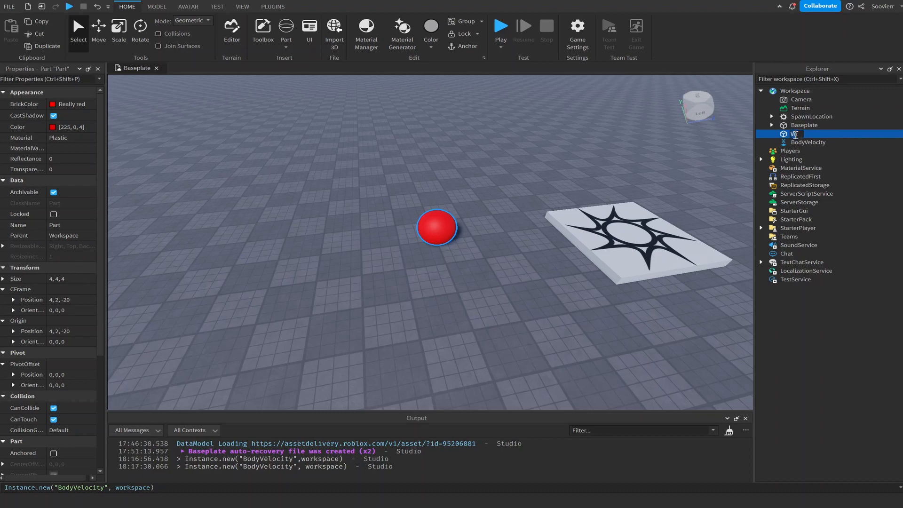
click(807, 141)
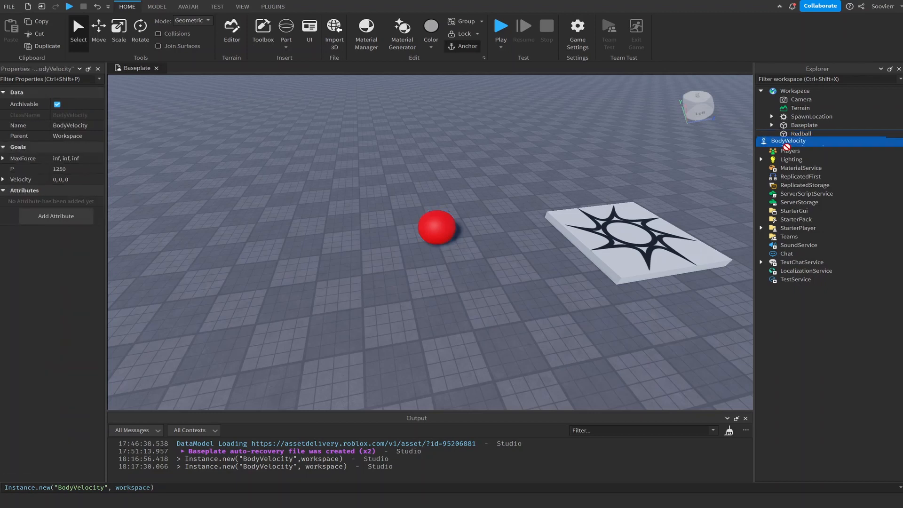
drag(788, 140, 801, 134)
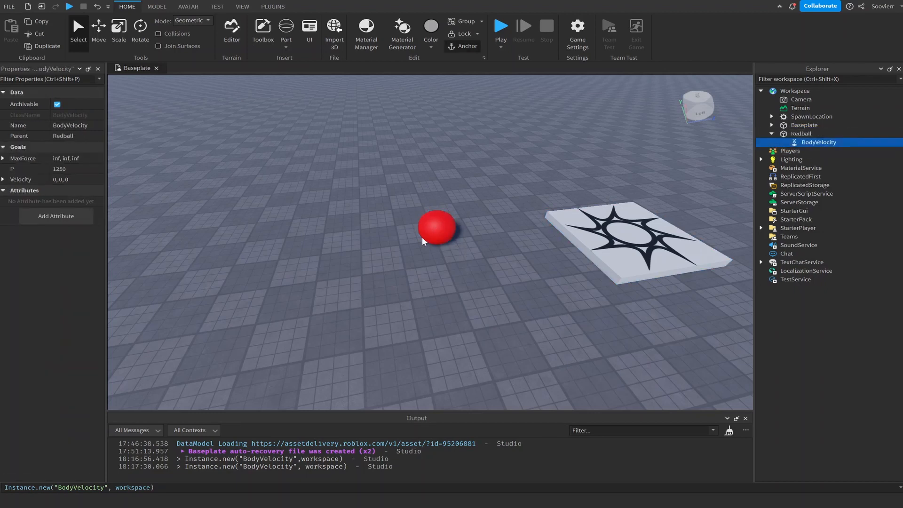
mouse_move(474, 246)
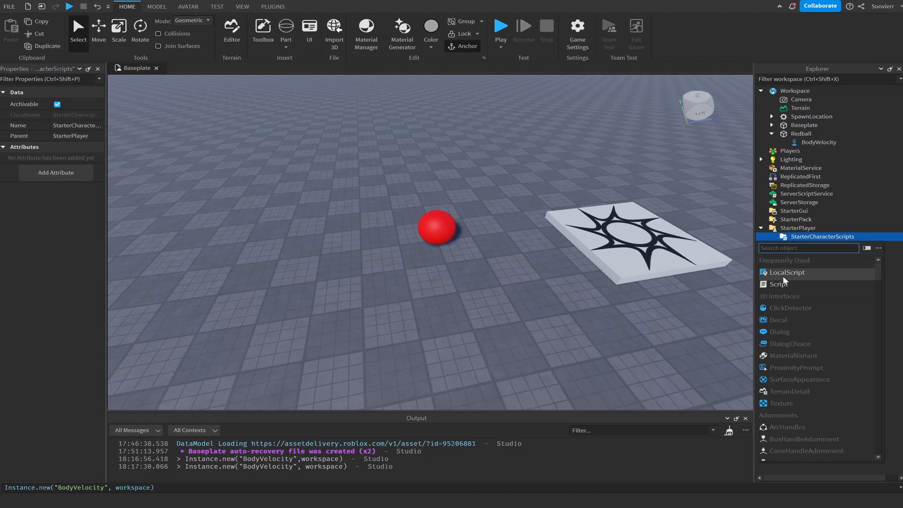
- Insert a LocalScript under StarterPlayer > StarterCharacterScripts
click(787, 272)
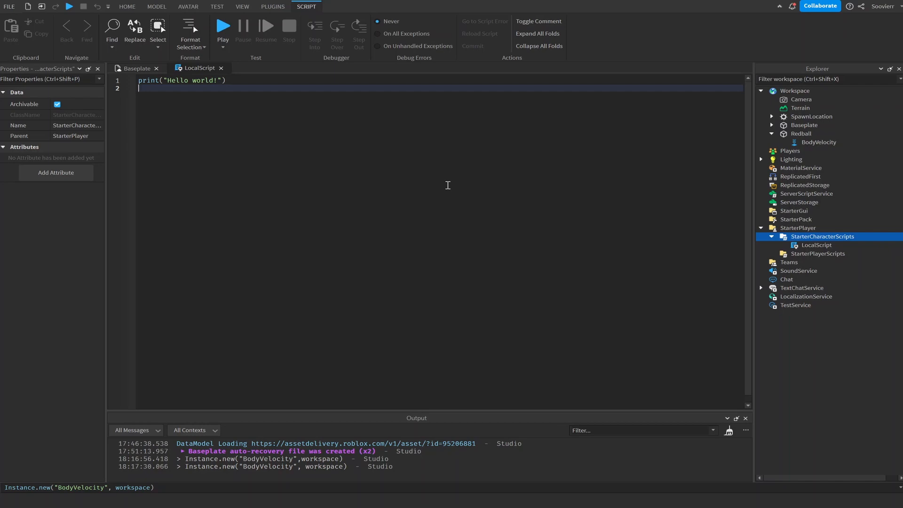
- Declare UIS = game:GetService("UserInputService") and Redball = workspace.Redball
text(local UIS =)
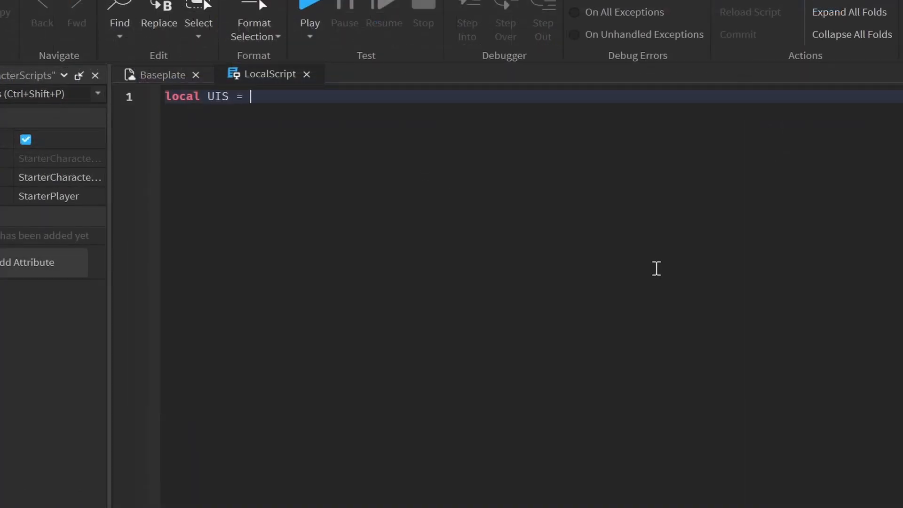
text(game:GetService())
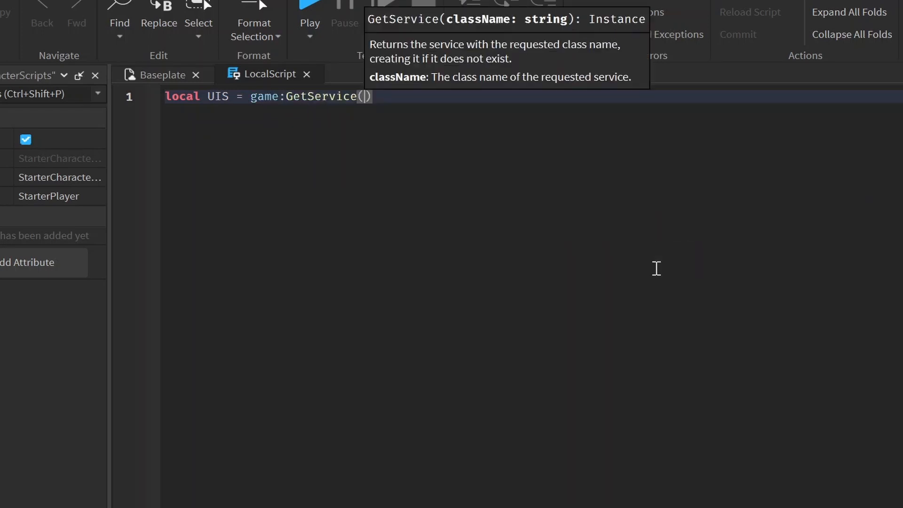
text("UserInputService")
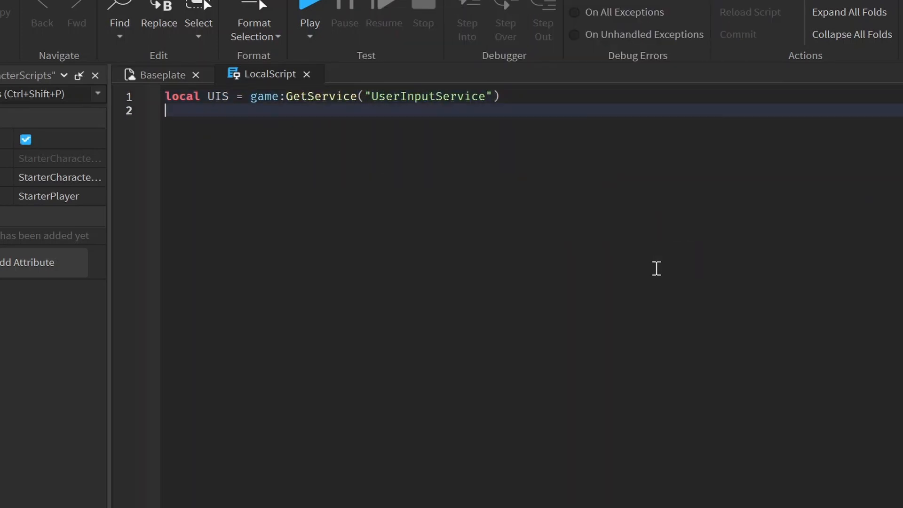
click(161, 74)
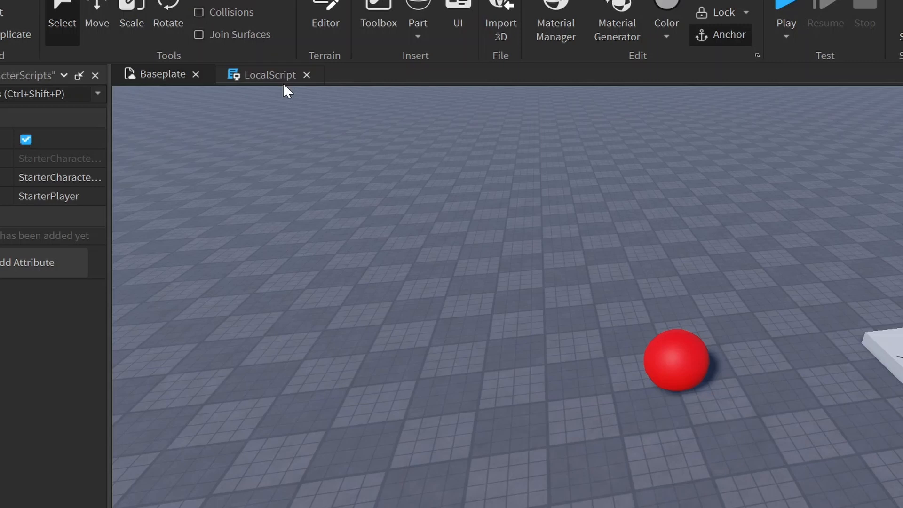
click(268, 75)
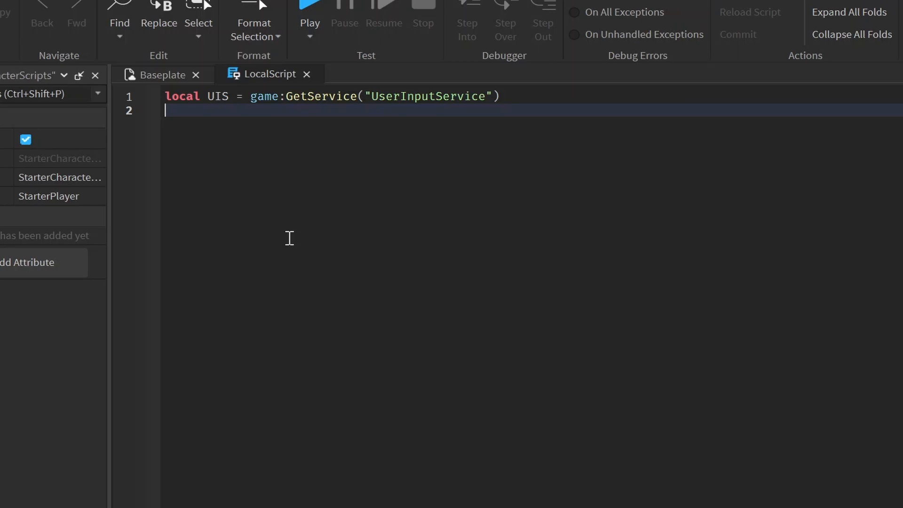
text(local Redball = workspace.Redball)
text(UIS.)
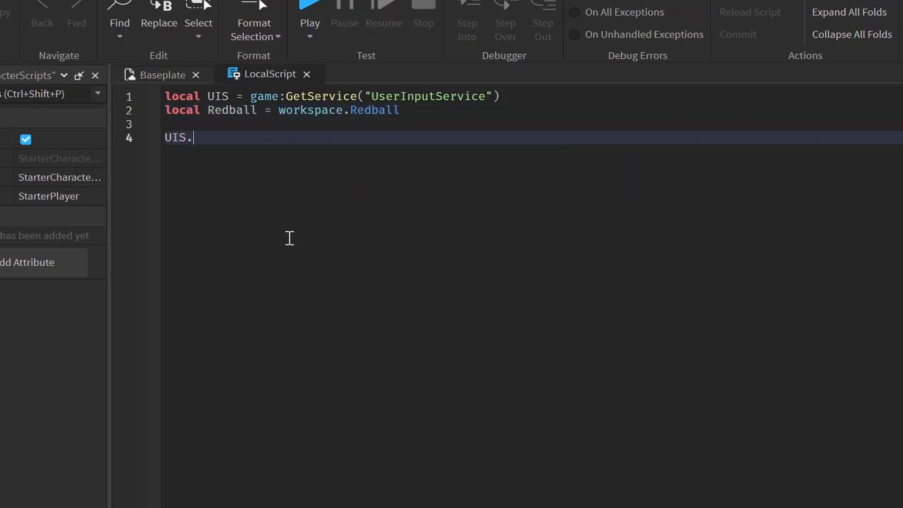
- Add a UIS.InputBegan handler that checks IsTyping and Enum.KeyCode.R
text(InputBegan)
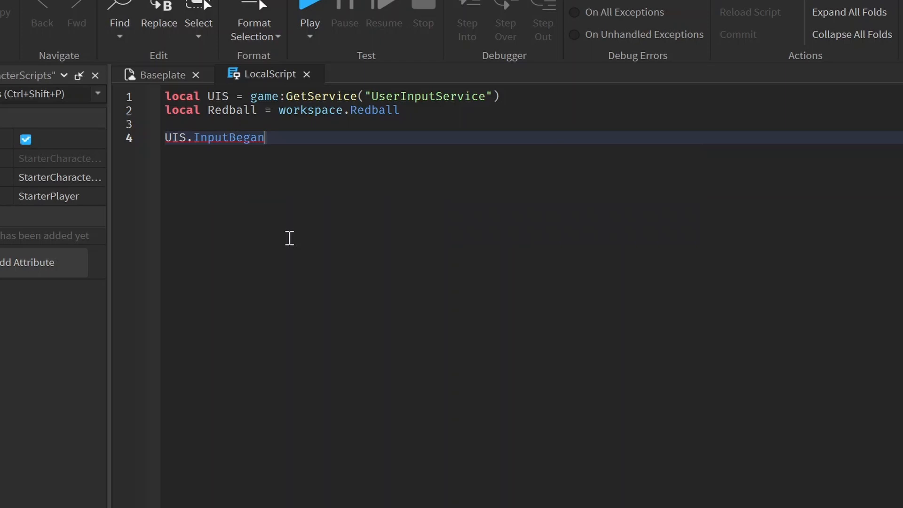
text(:Connect(function)
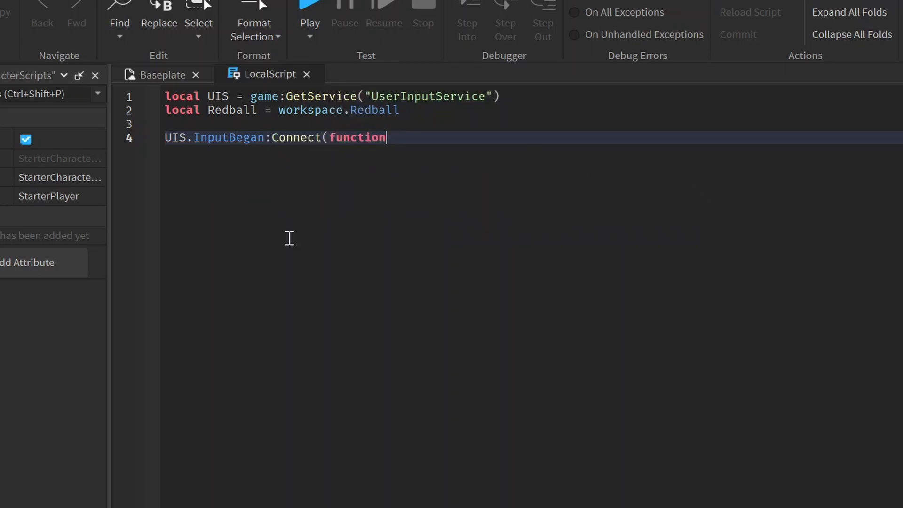
text((Input, IsTyping)
text(if Input.KeyCode)
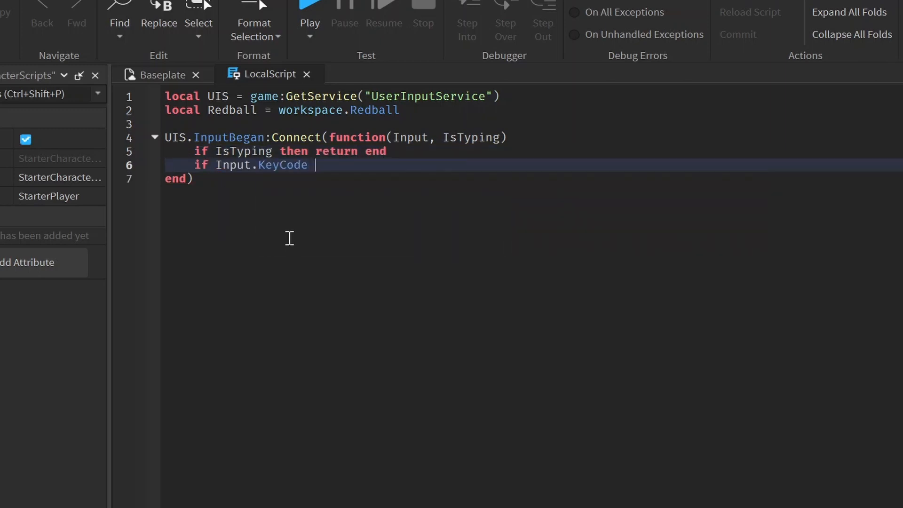
text(== Enum.KeyCode)
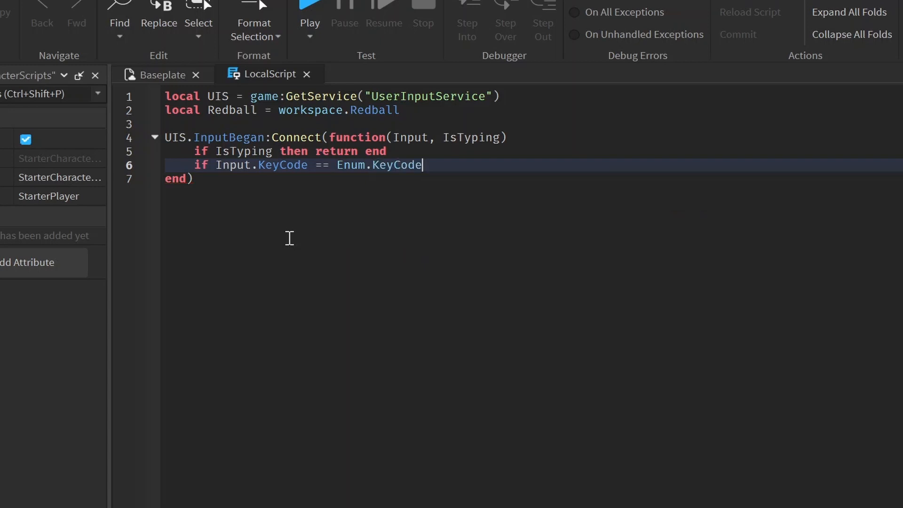
text(.R then)
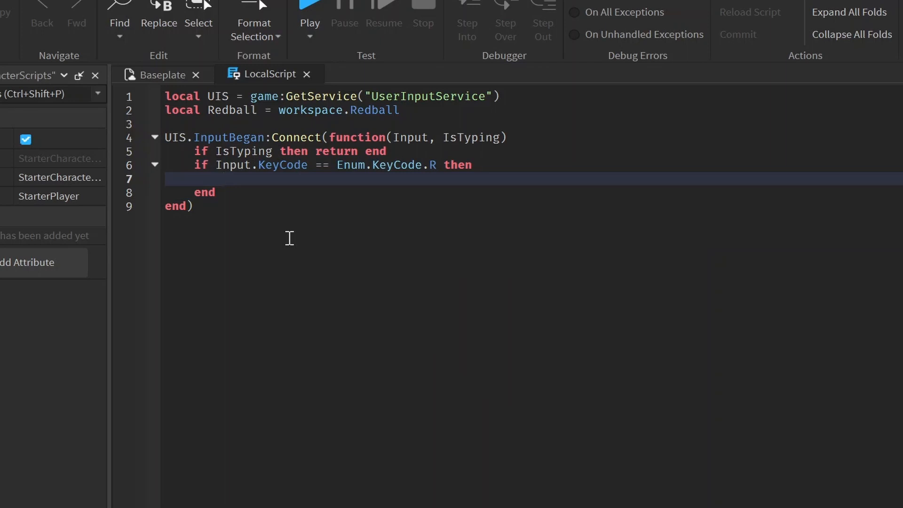
- Inside the R-key branch, create local NewRedBall = Redball:Clone()
key(enter)
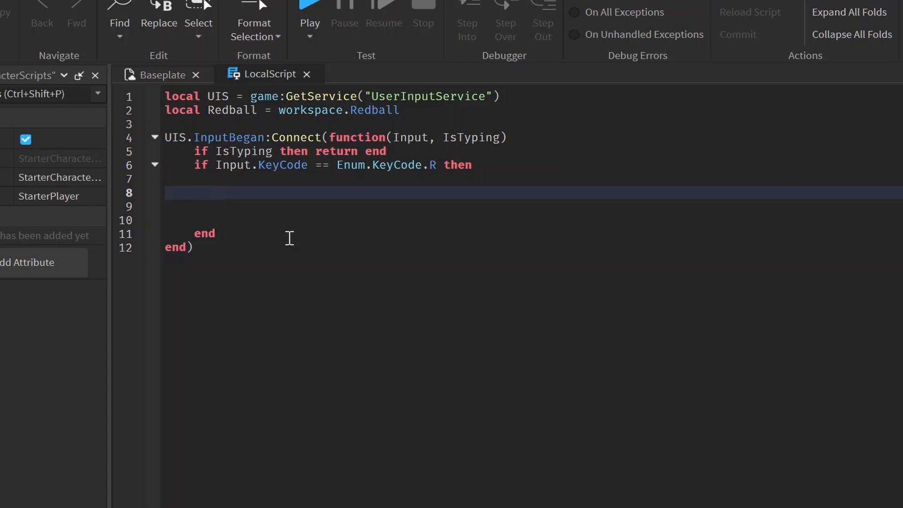
click(225, 193)
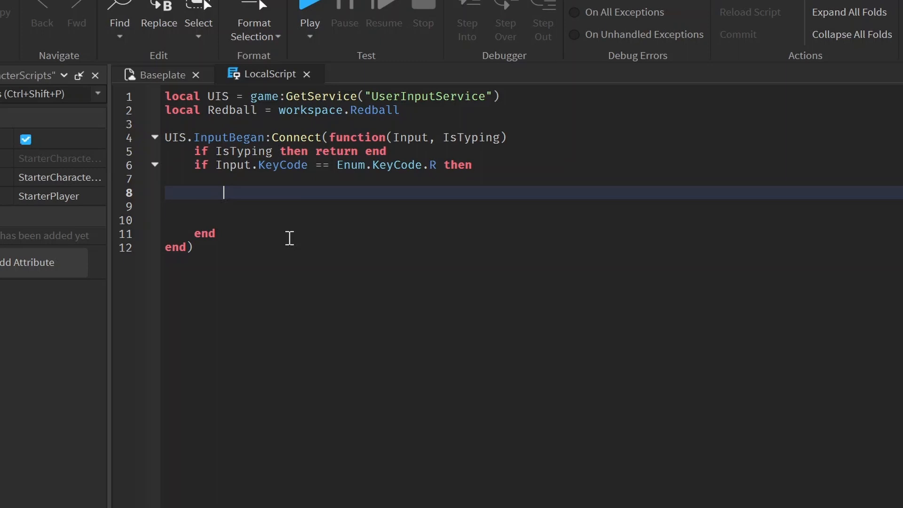
text(N)
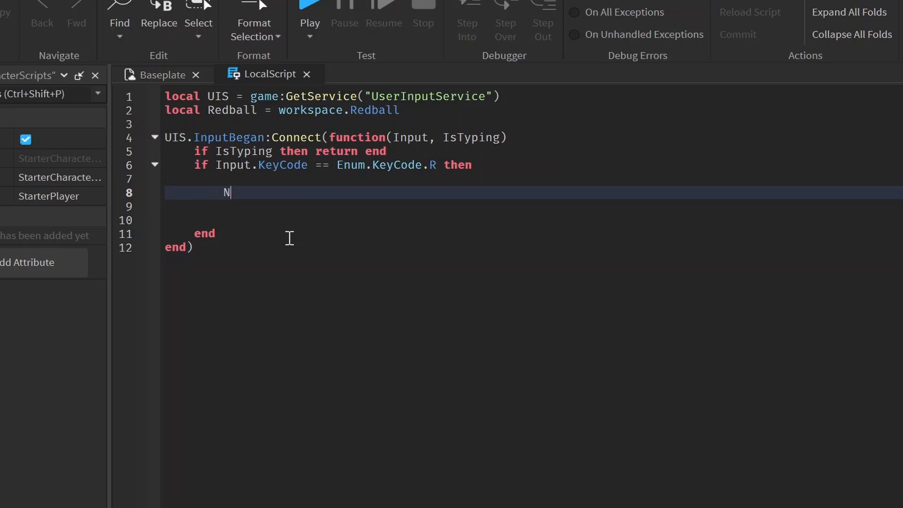
text(local NewR)
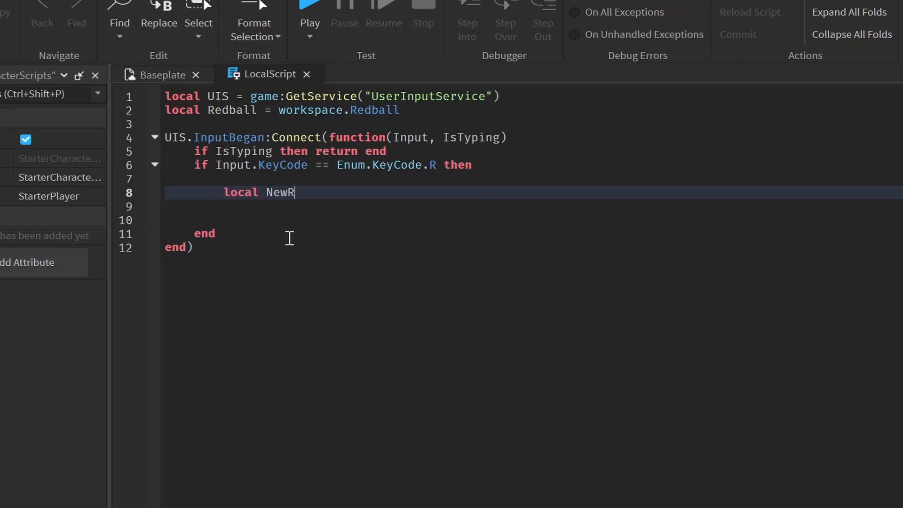
text(edBall =)
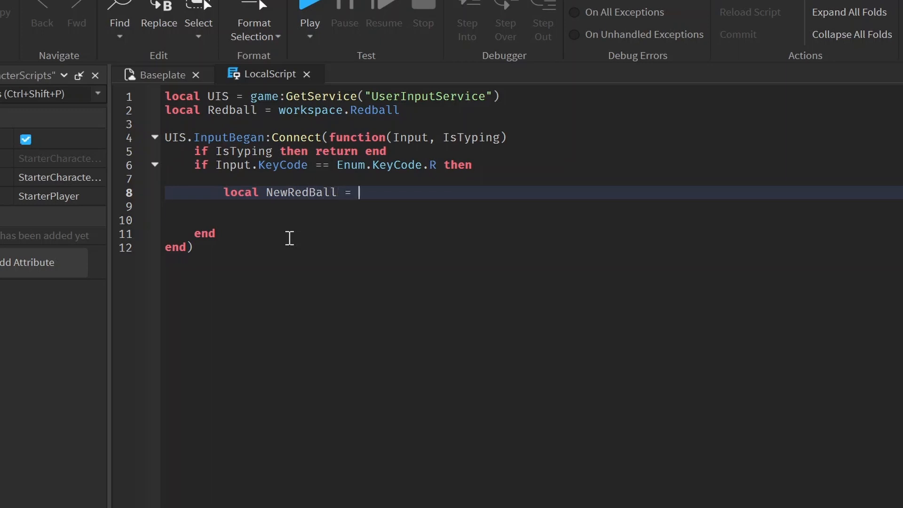
text(Redball:Clone())
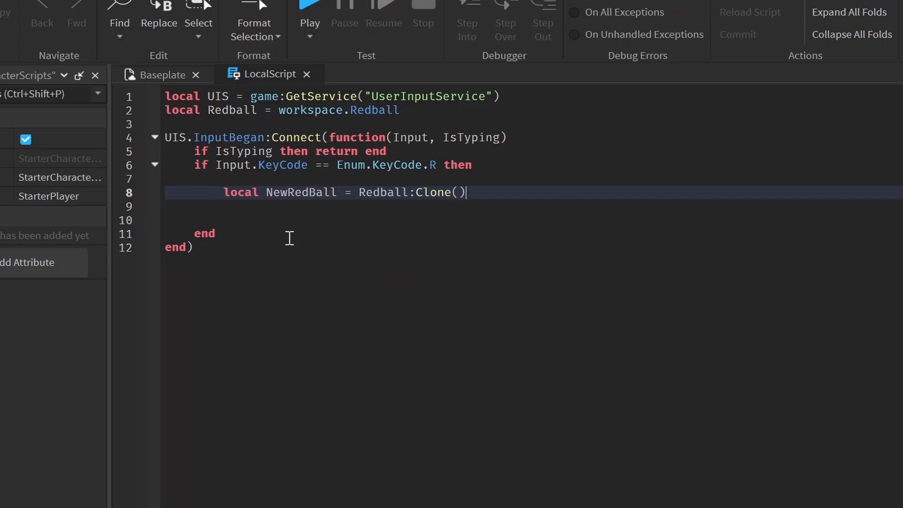
- Parent NewRedBall to workspace and begin the NewRedBall.CFrame assignment
text(NewRedBall.Parent =)
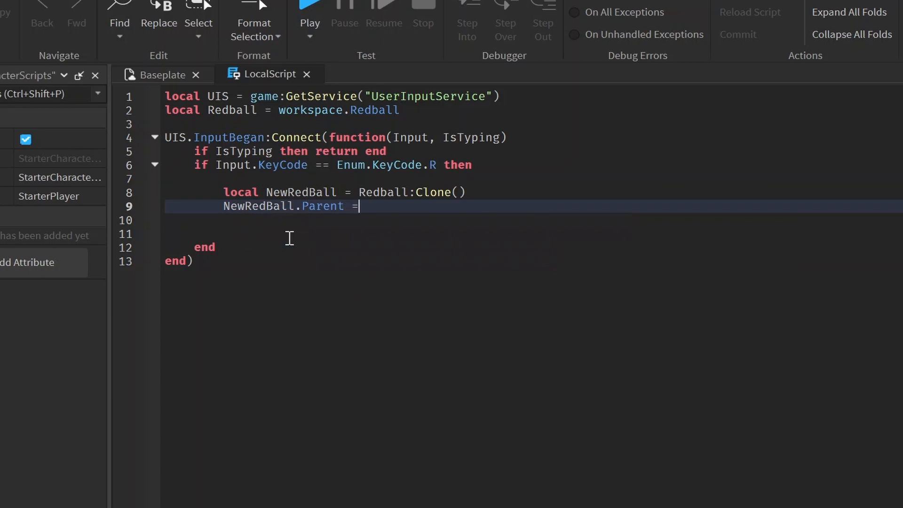
text(workspace)
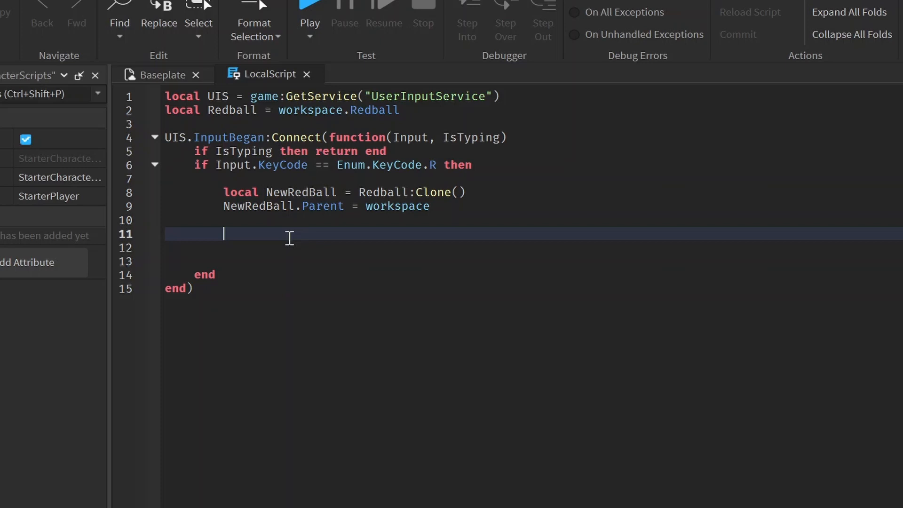
text(N)
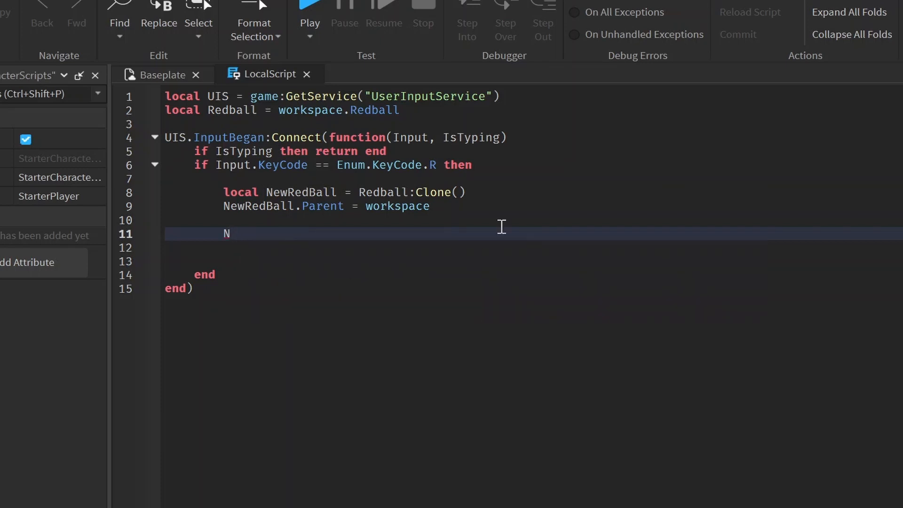
text(ew)
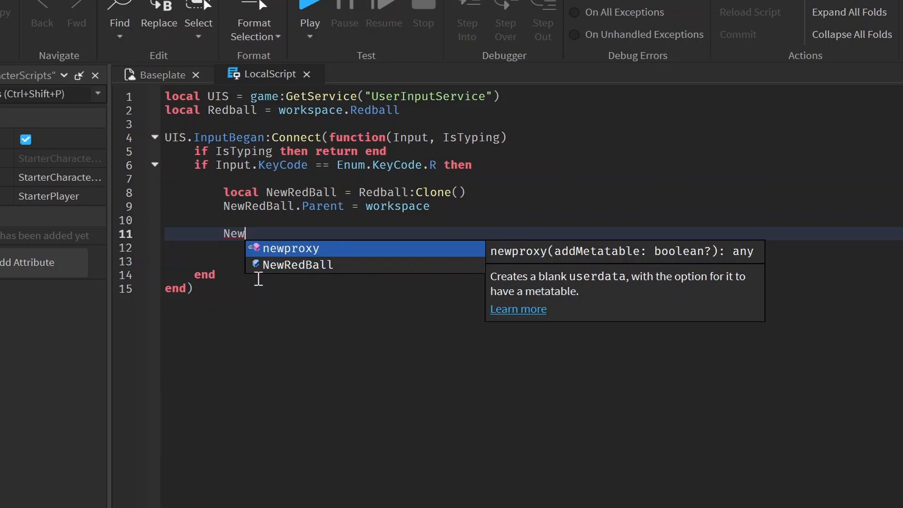
text(RedBall.CFrame =)
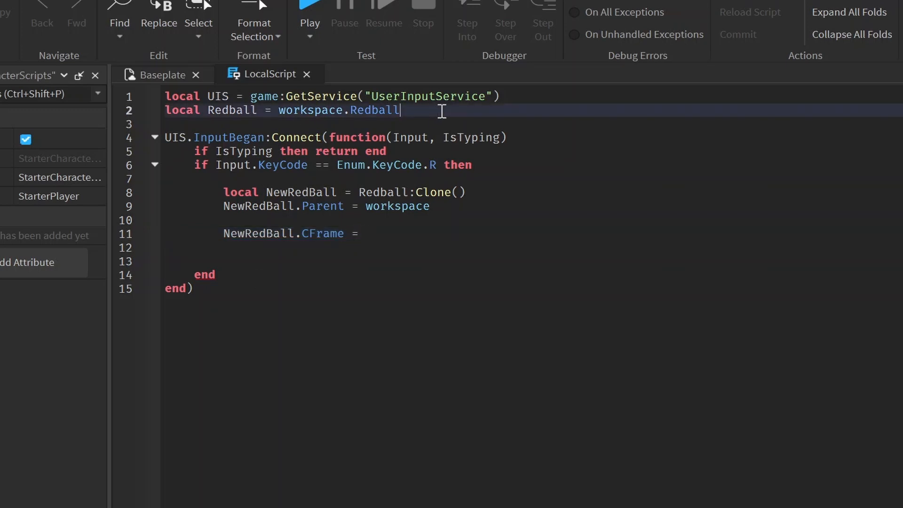
- Define local Player, Character and HumanoidRoot via WaitForChild("HumanoidRootPart")
text(local Pla)
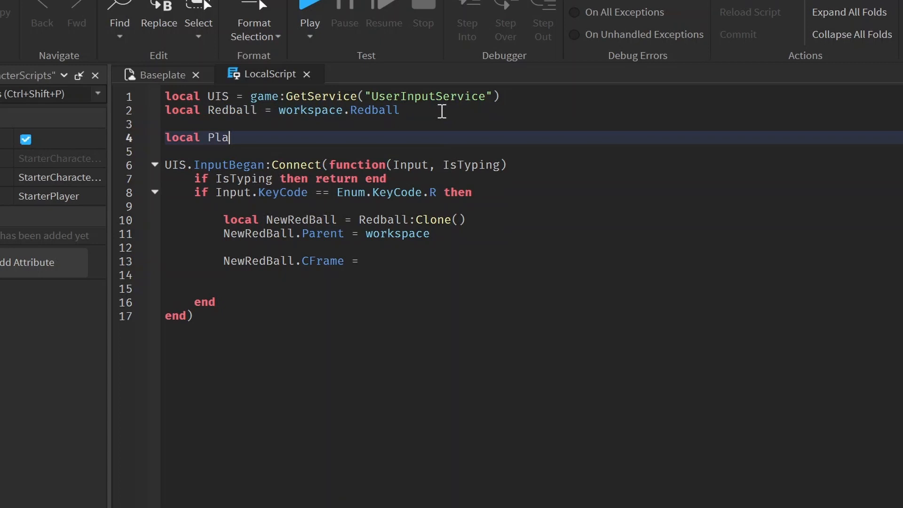
text(yer = game.p)
text(local HumanoidRoot =)
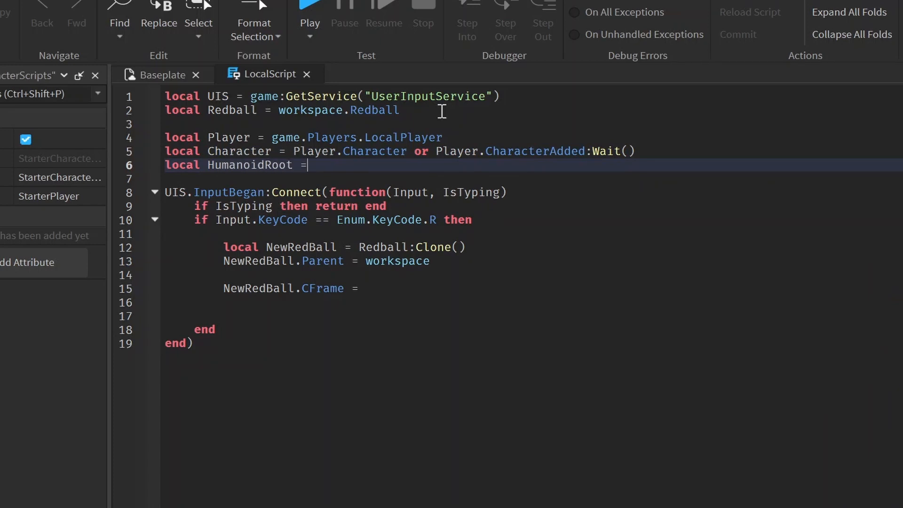
text(Character:WaitForChild("HumanoidRootPart"))
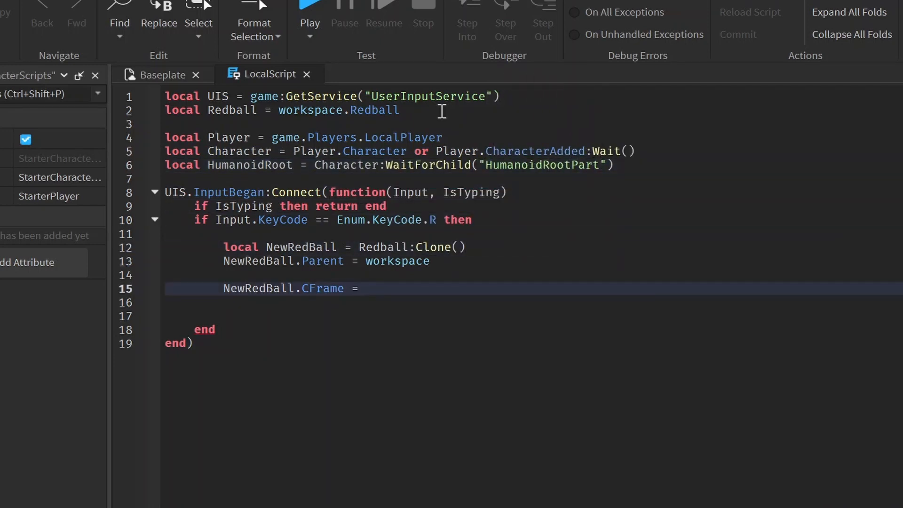
- Set NewRedBall.CFrame to HumanoidRoot.CFrame * CFrame.new(0,0,-2)
text(HumanoidRoot)
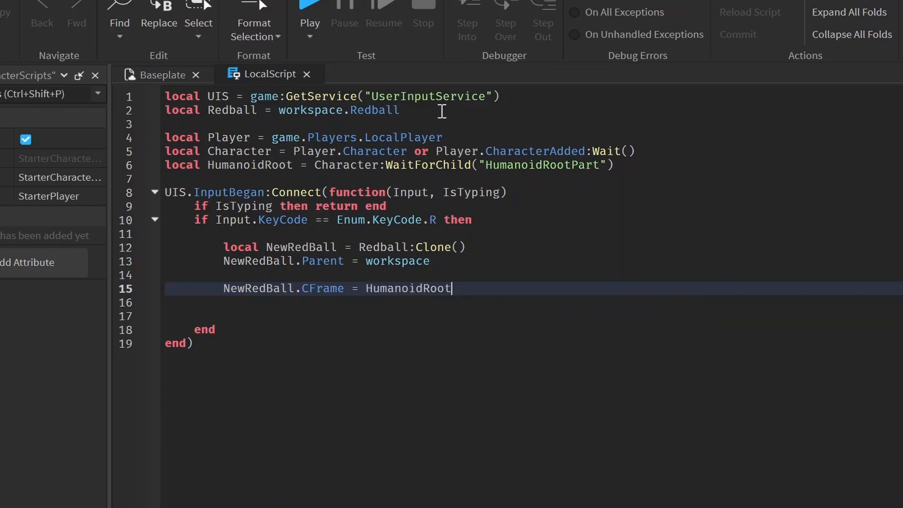
text(.CF)
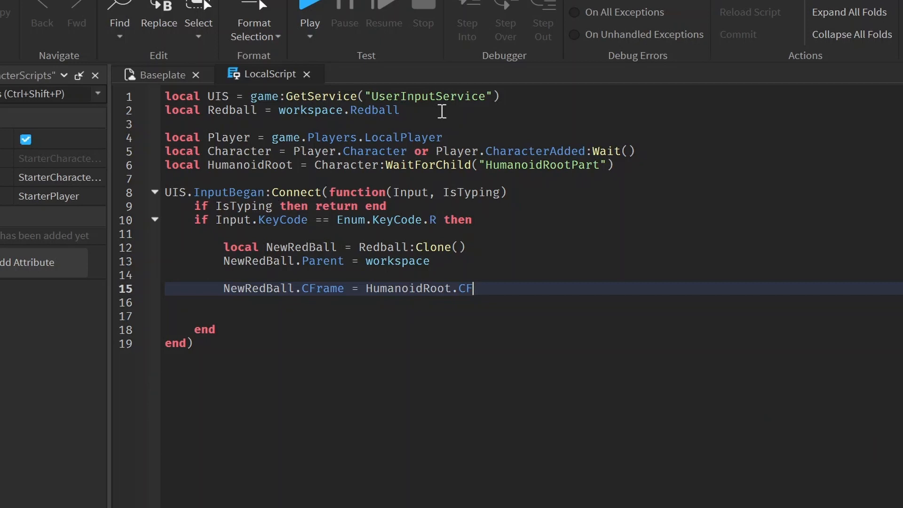
text(rame)
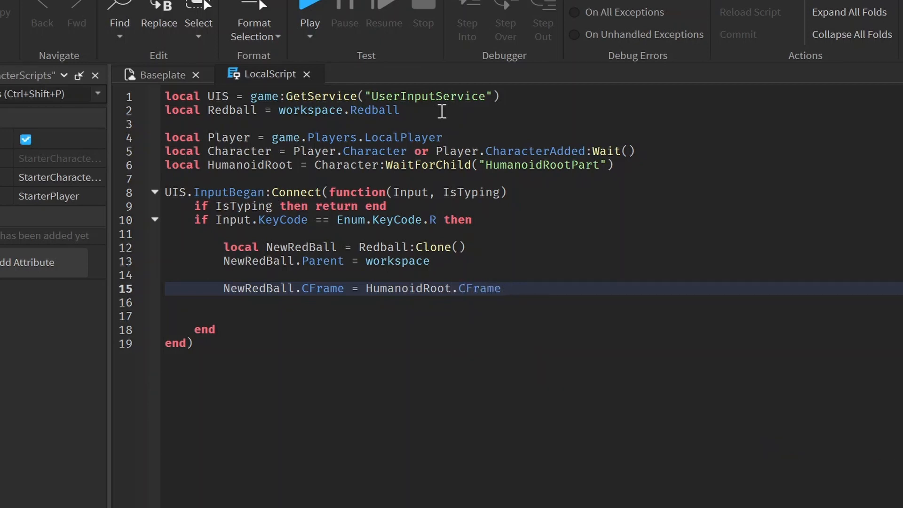
text(* CFrame.new(0,0,2)
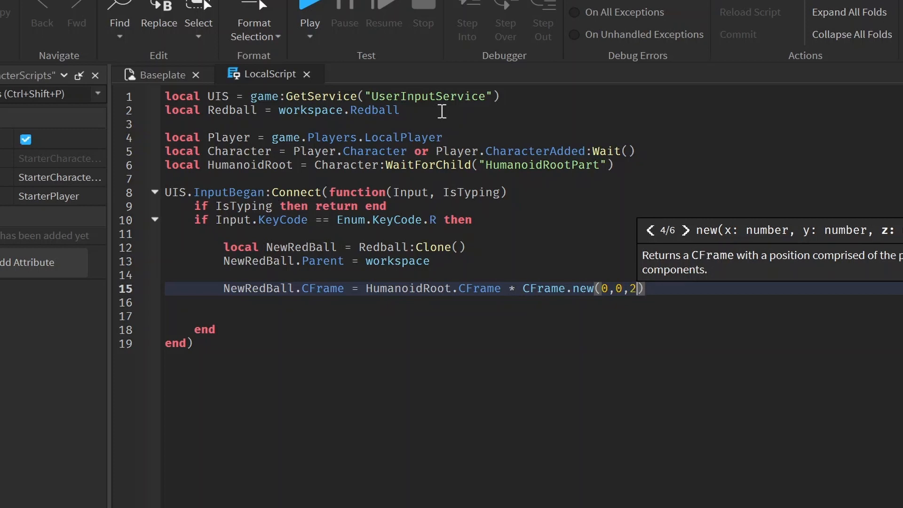
text(-)
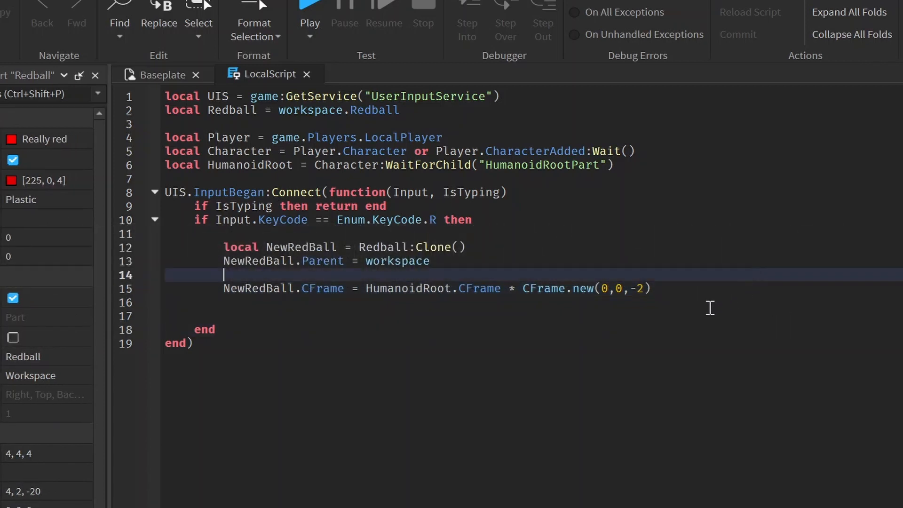
- Start the line NewRedBall.BodyVelocity.Velocity =, correcting typos
text(NewRedBall.VE)
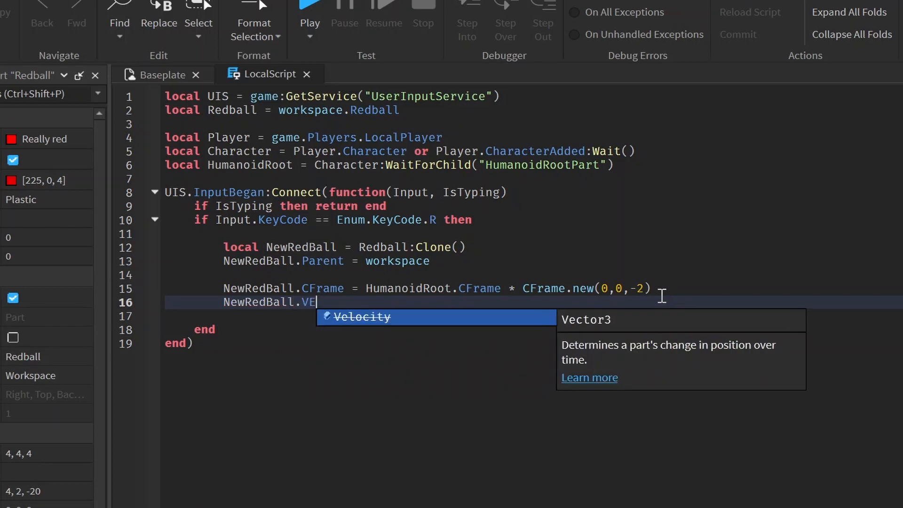
key(Backspace)
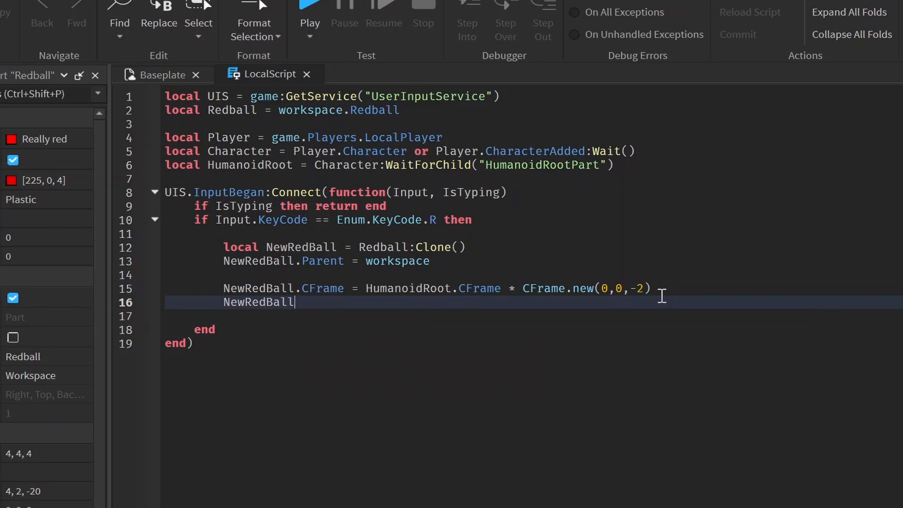
text(.B)
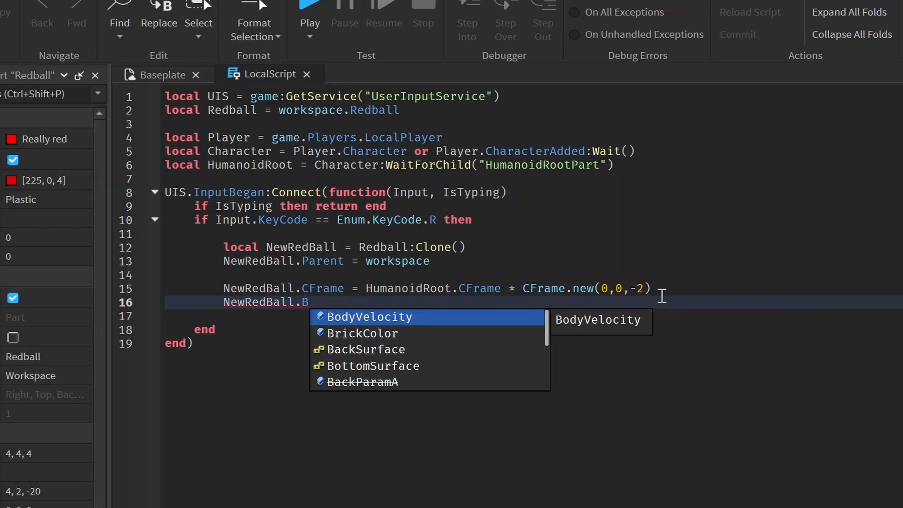
text(odyVelocity.Velocity)
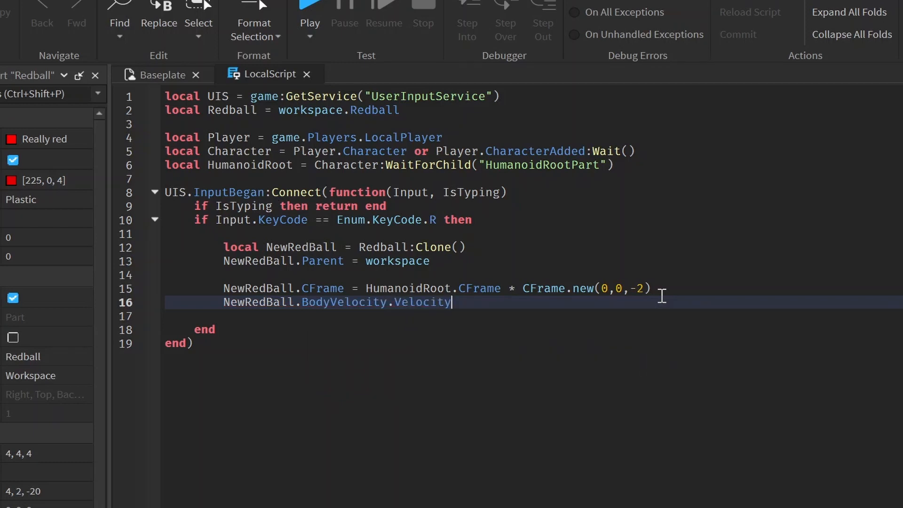
key(Backspace)
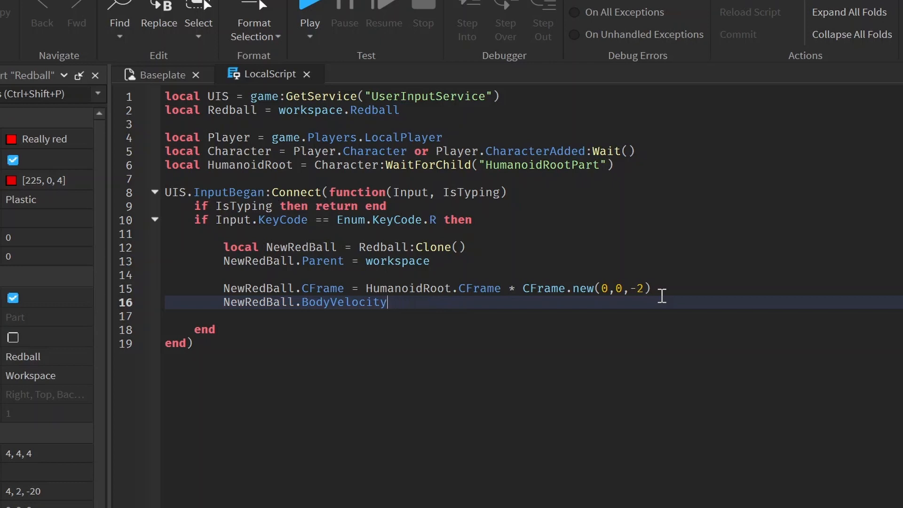
text(.Vec)
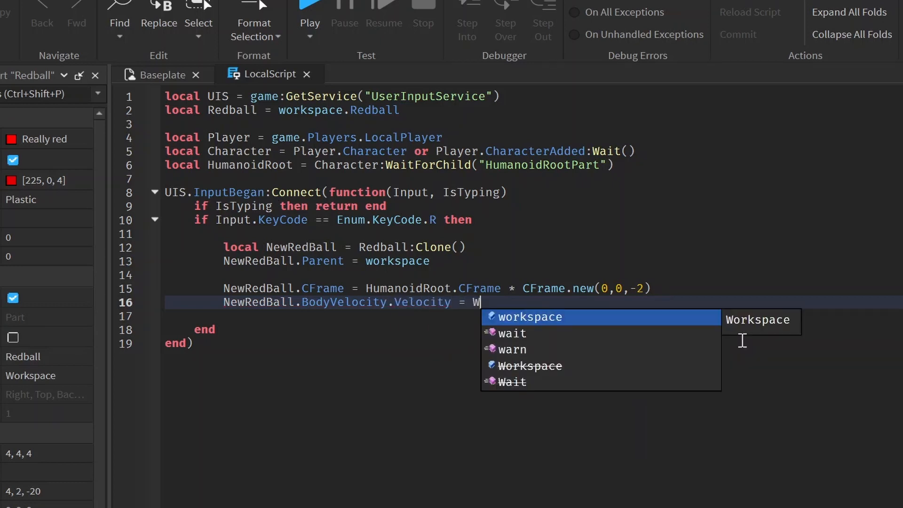
- Set the velocity to Character.HumanoidRootPart.CFrame.LookVector * 20
text(umanoidRoot)
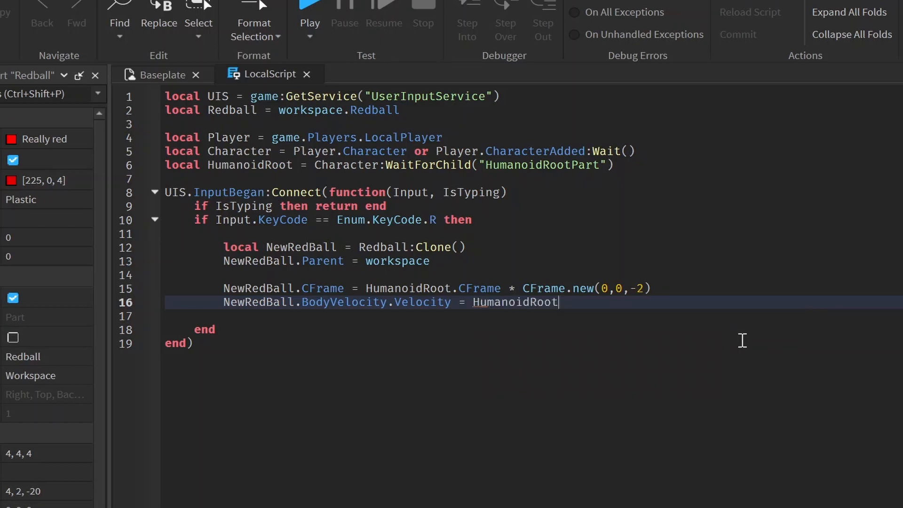
key(BackSpace)
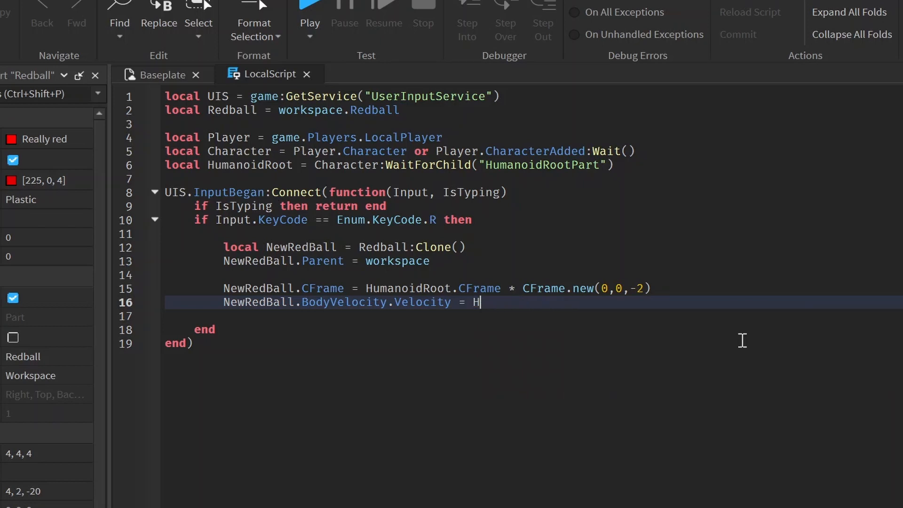
text(Character.Huma)
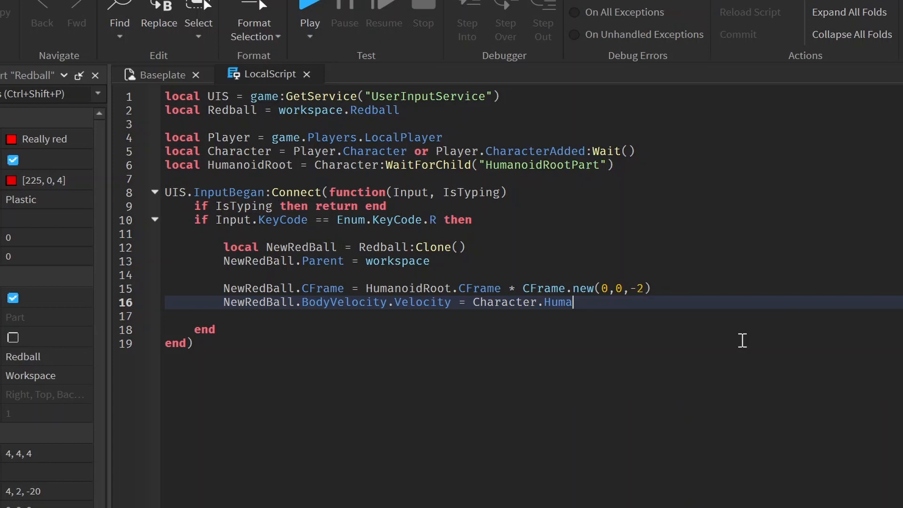
text(noidRootPA)
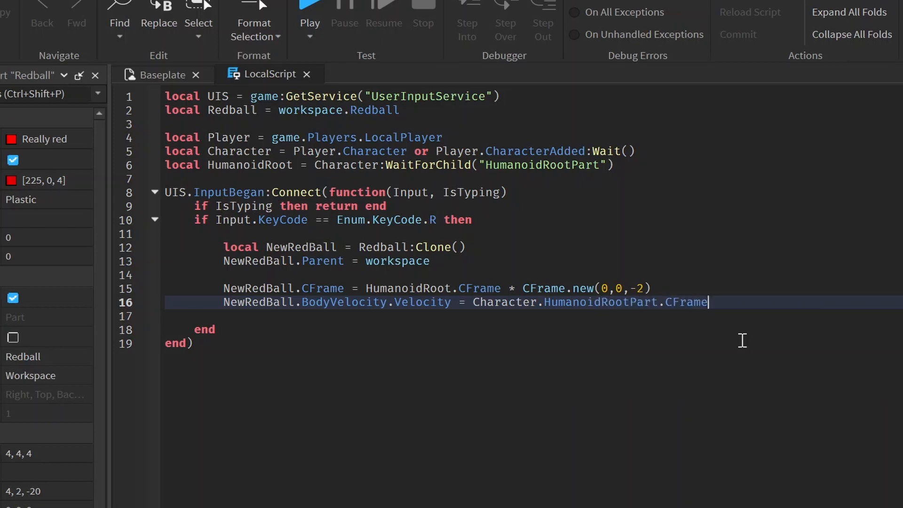
text(.LookVector)
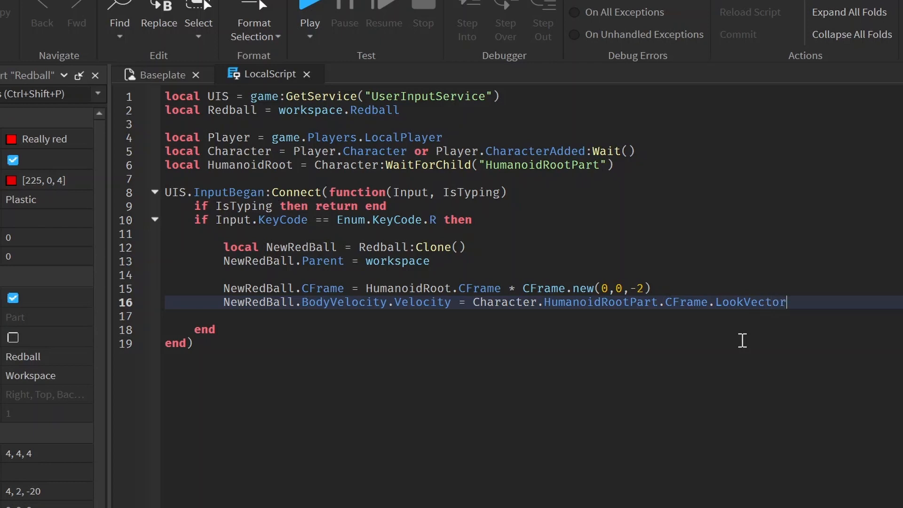
text(*)
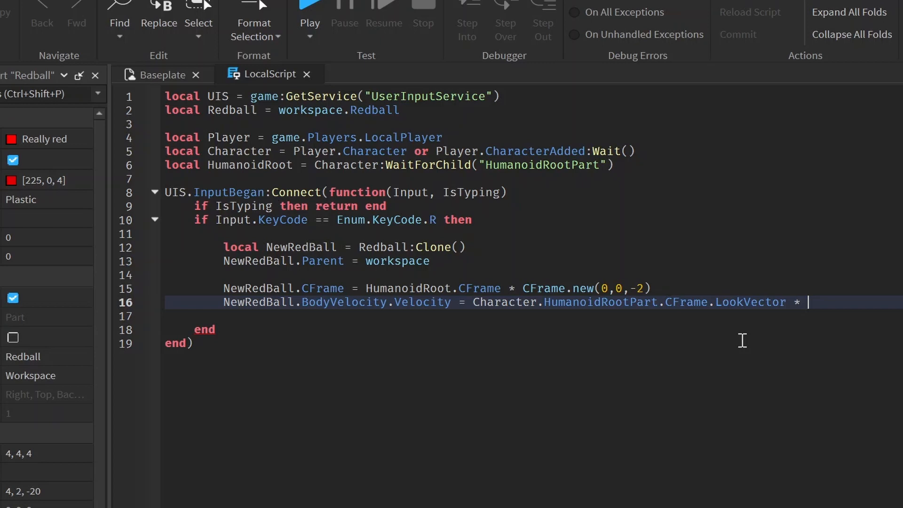
text(20)
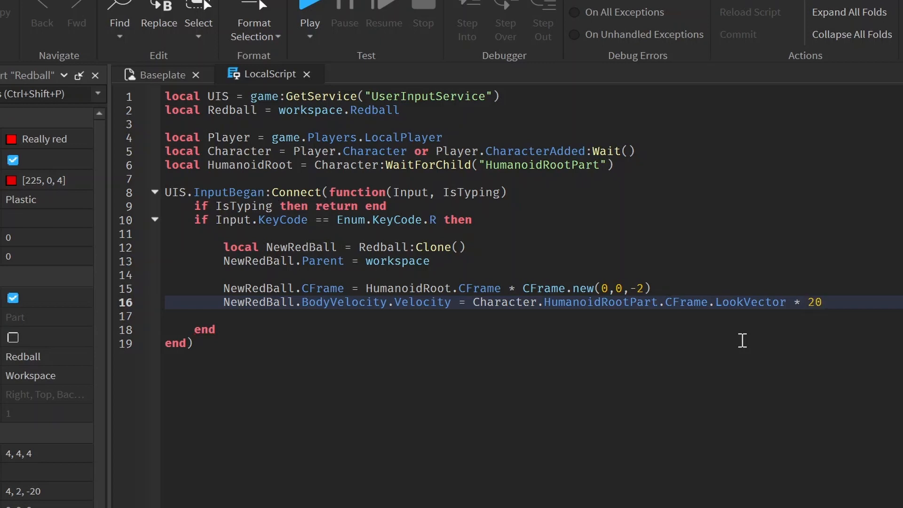
click(613, 164)
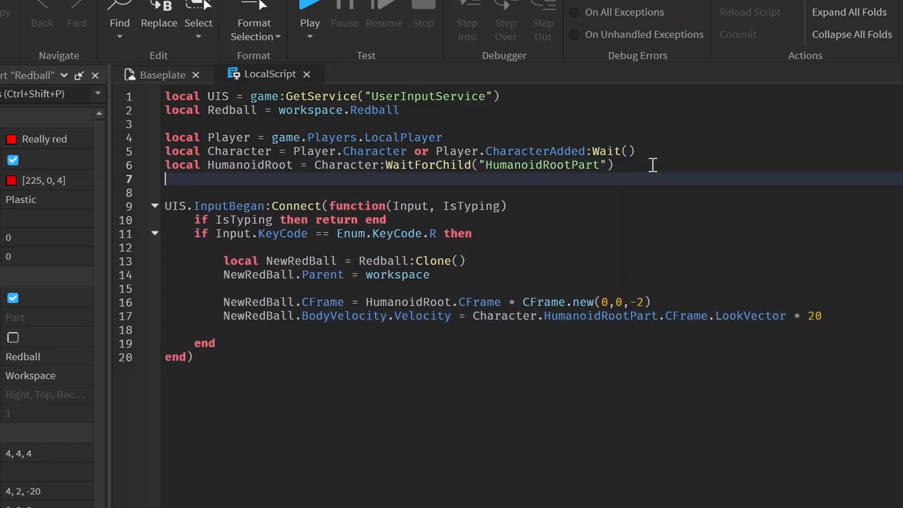
- Declare local AppliedForce = 20 among the top-level variables
text(local Appli)
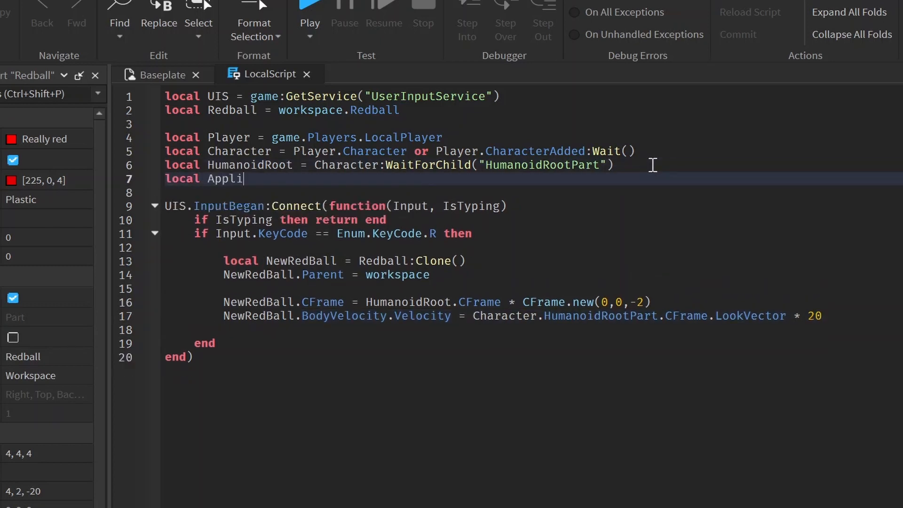
text(edForce = 20)
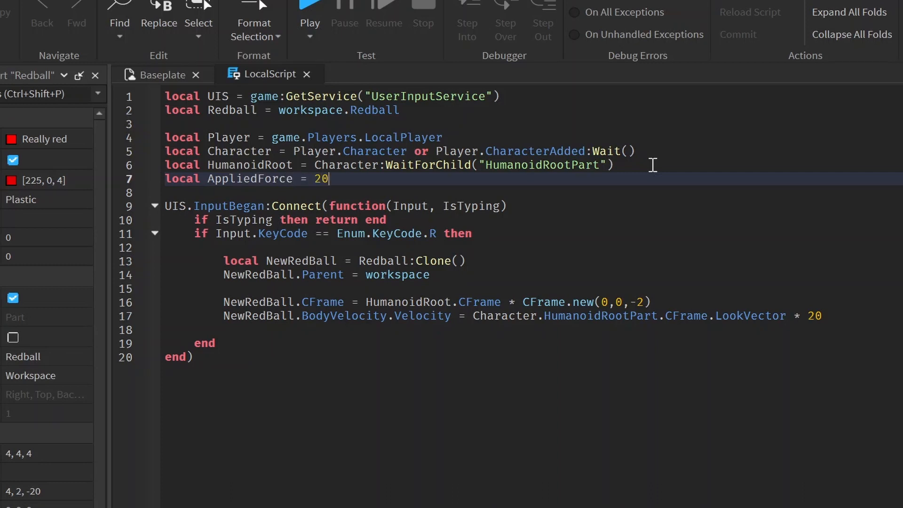
text(A)
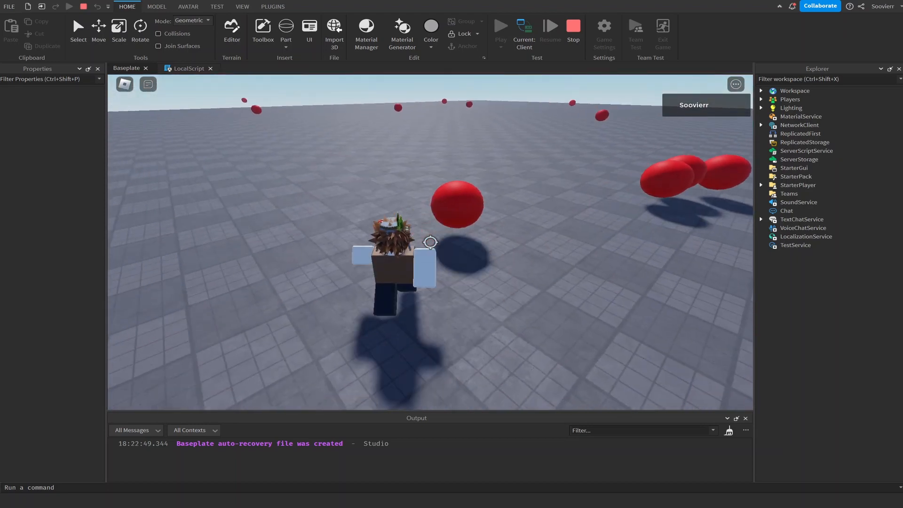
- Stop the playtest and return to the LocalScript code
click(572, 26)
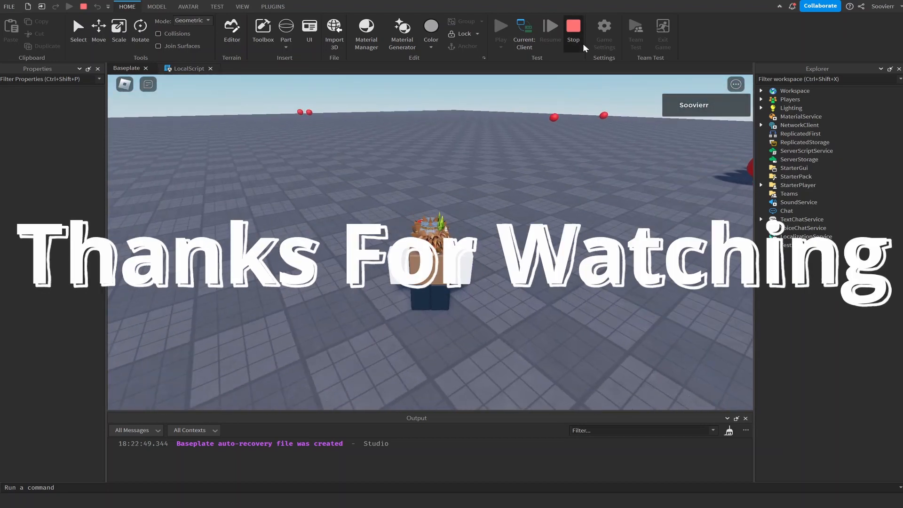
click(572, 29)
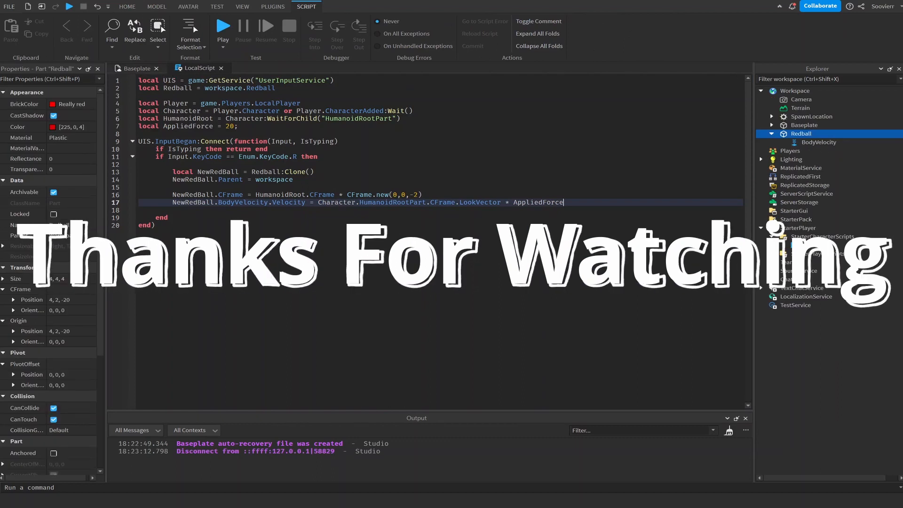